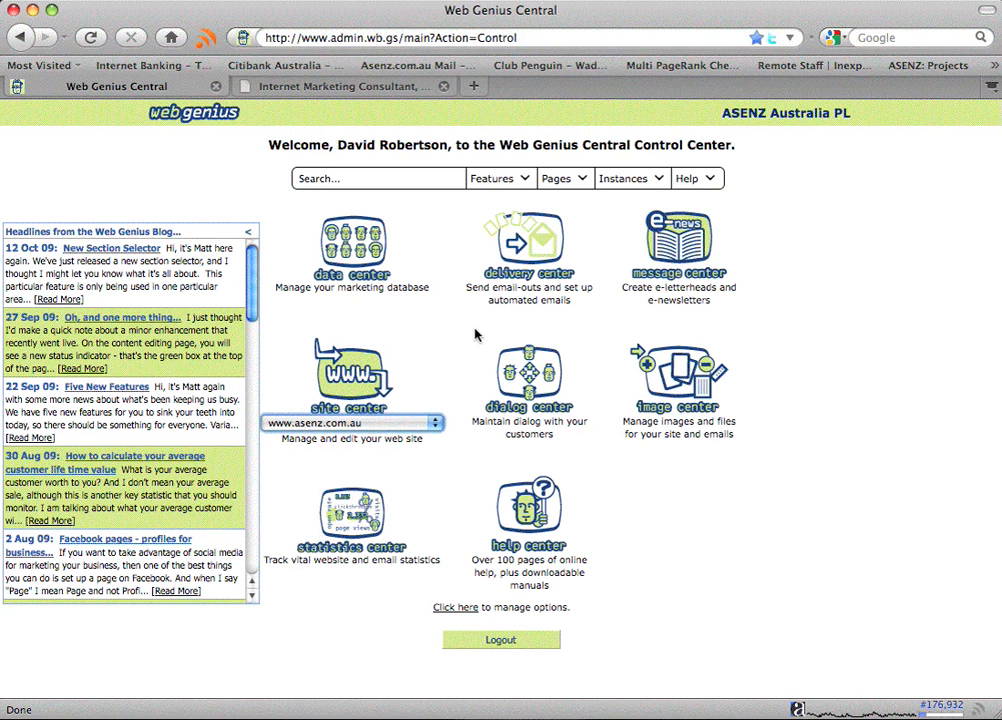
{"action": "mouse_move", "coordinate": [356, 385]}
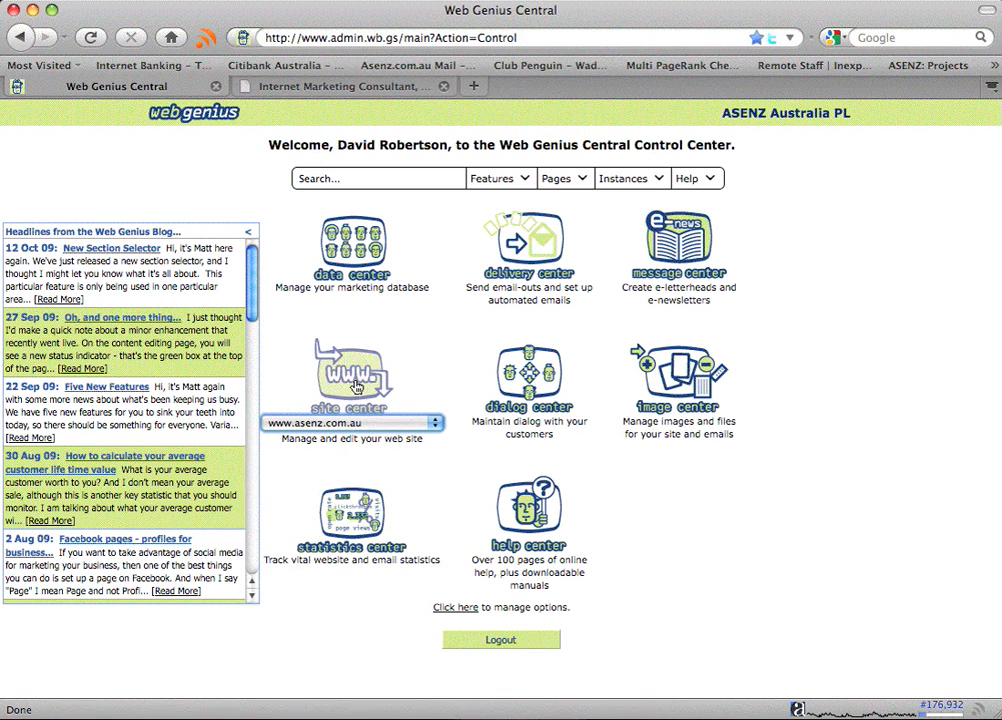
{"action": "left_click", "coordinate": [352, 370]}
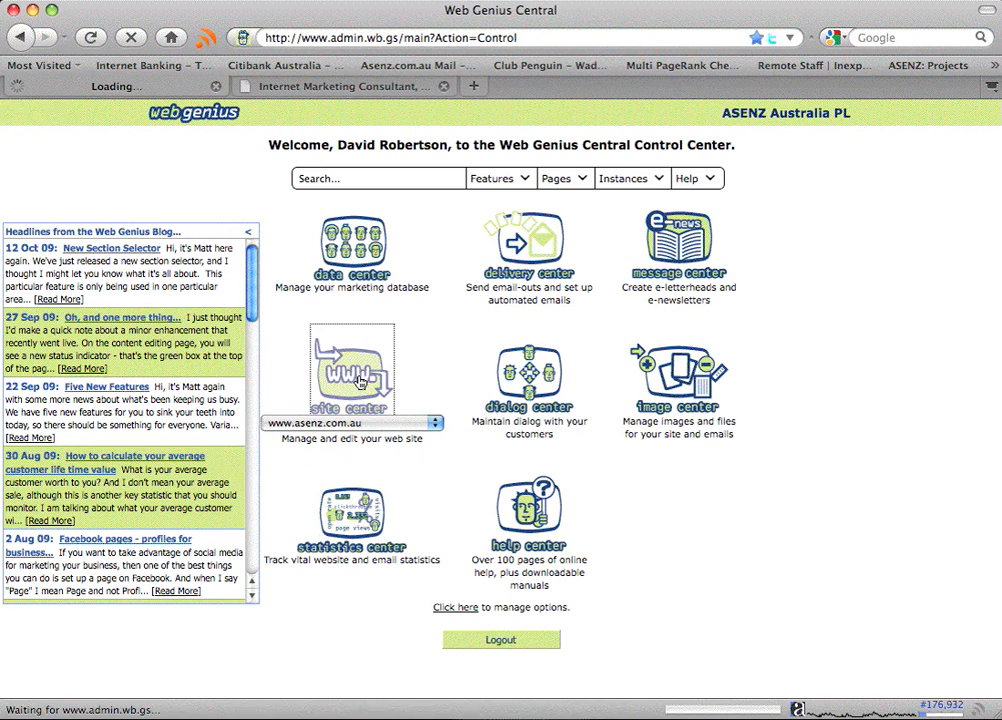
{"action": "left_click", "coordinate": [351, 370]}
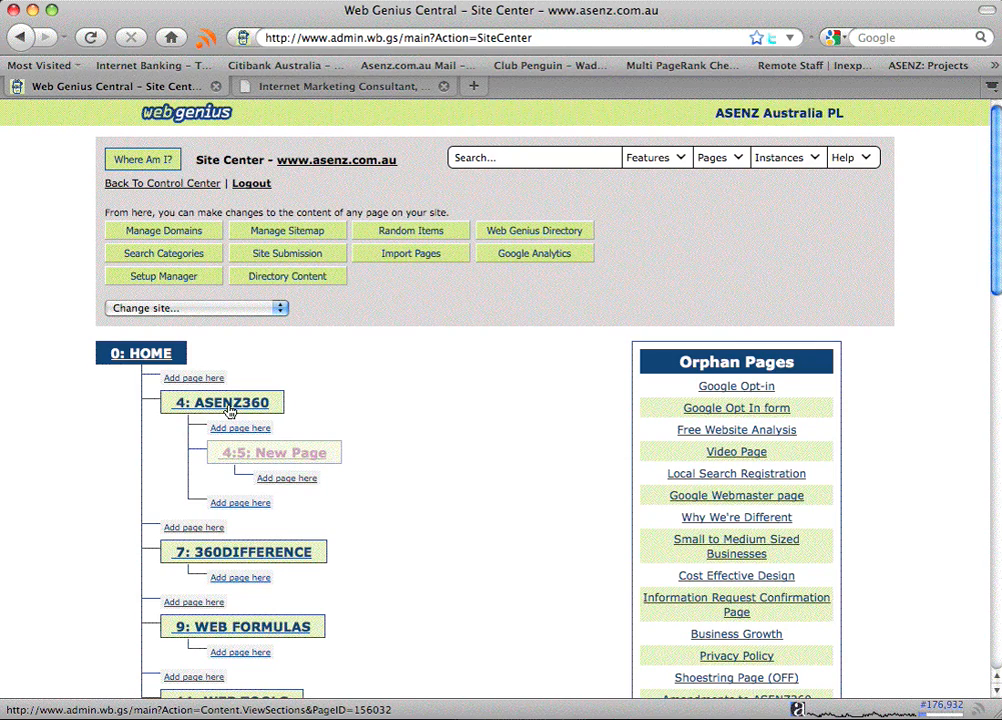
Step: Open the ASENZ360 page from the page tree and start duplicating it
{"action": "left_click", "coordinate": [221, 402]}
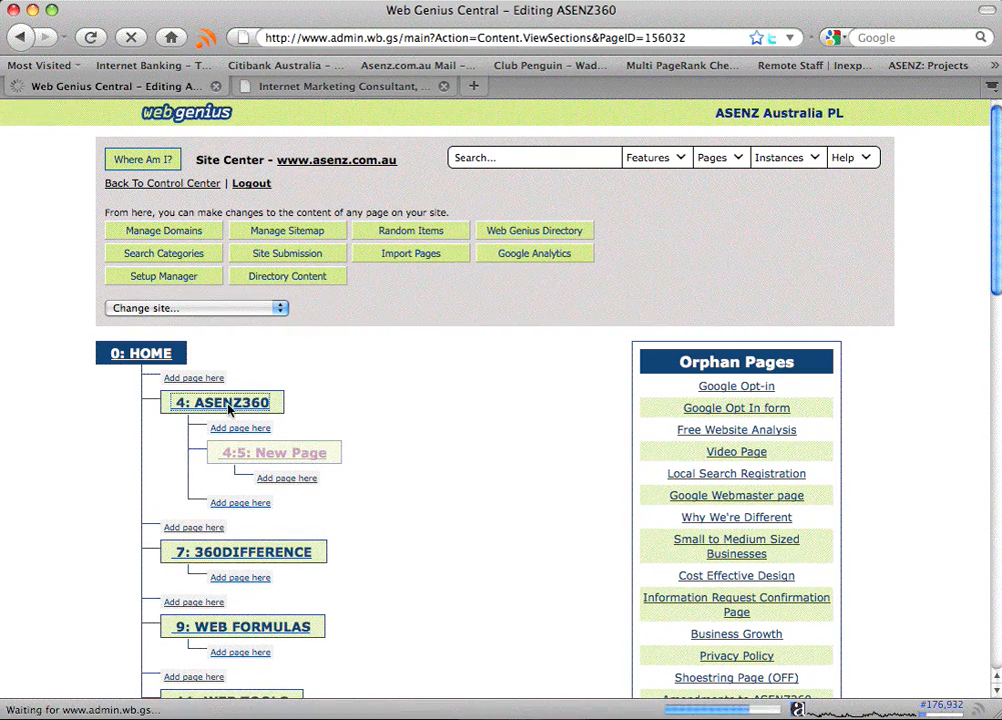
{"action": "left_click", "coordinate": [222, 401]}
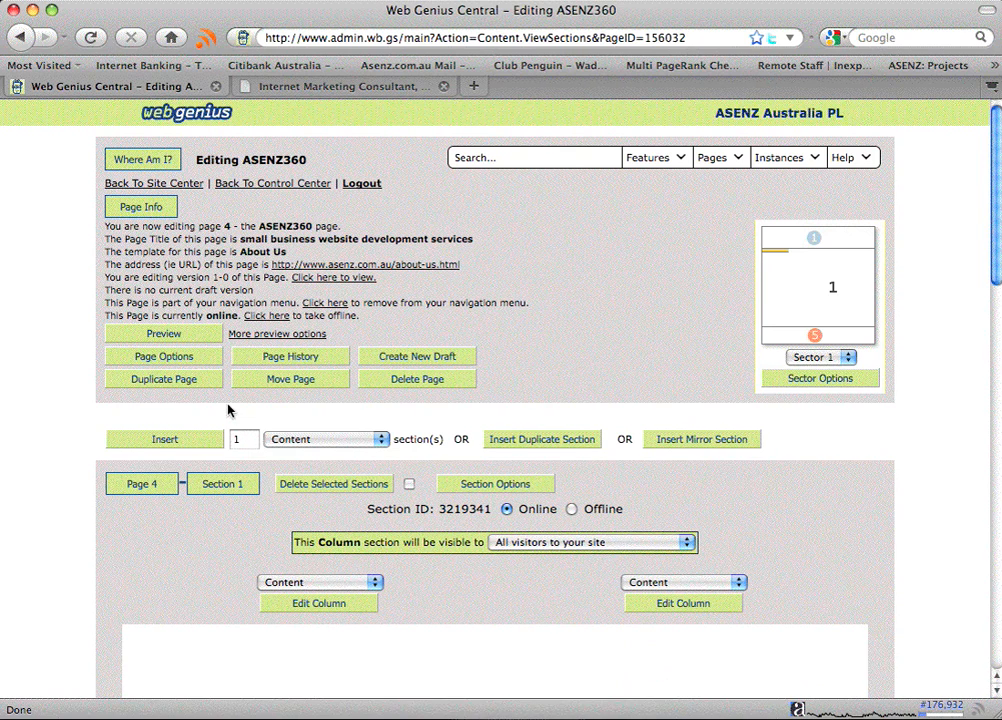
{"action": "left_click", "coordinate": [163, 379]}
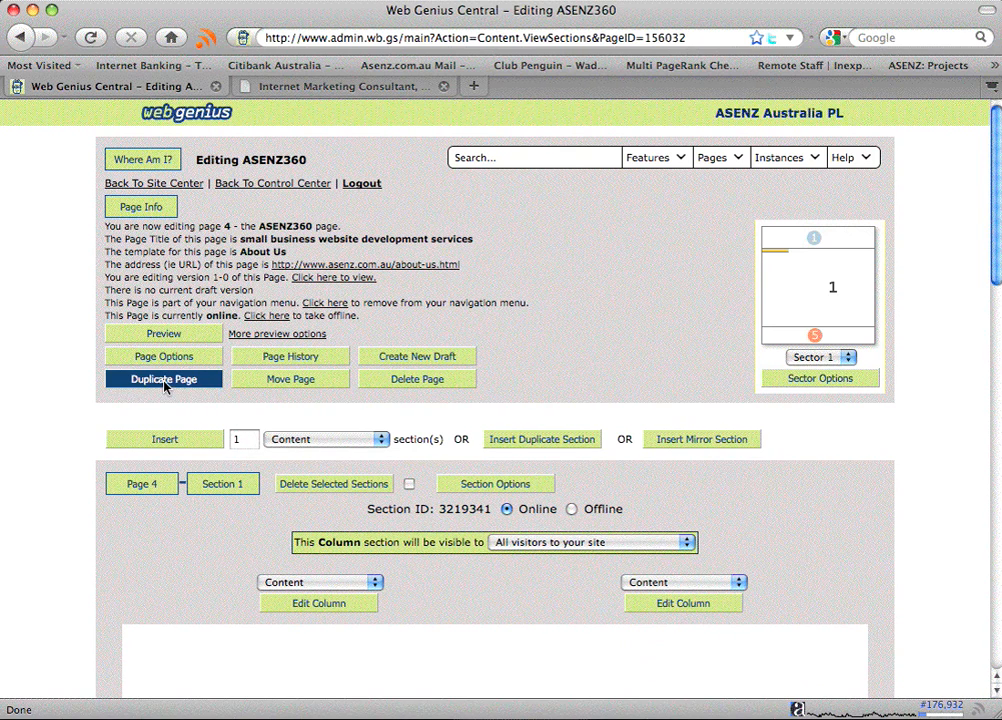
{"action": "left_click", "coordinate": [163, 379]}
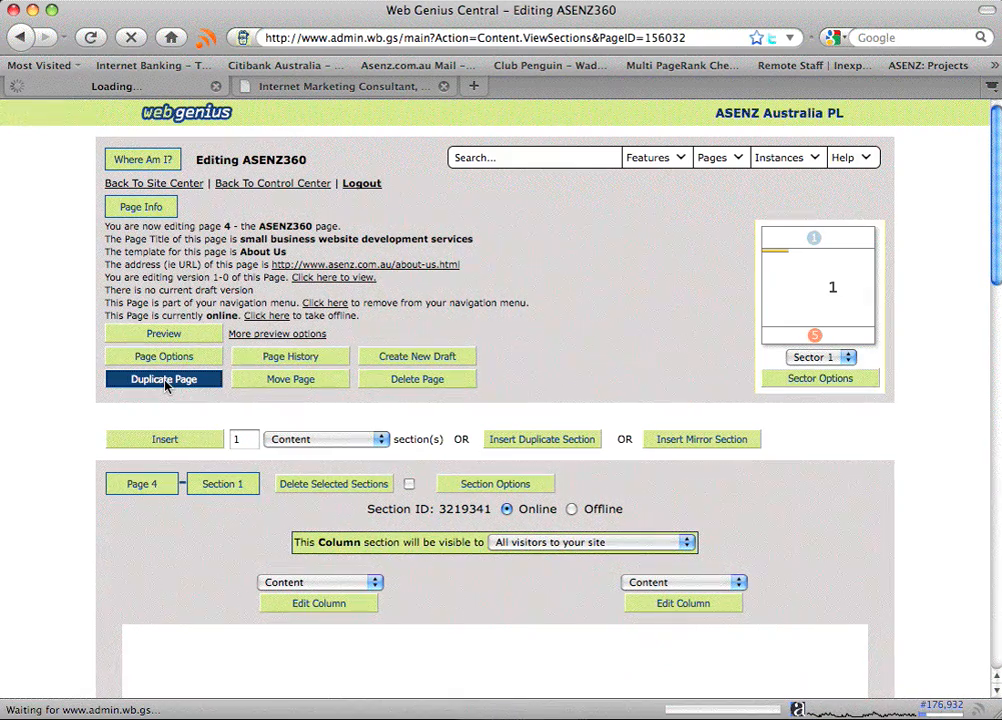
{"action": "left_click", "coordinate": [163, 379]}
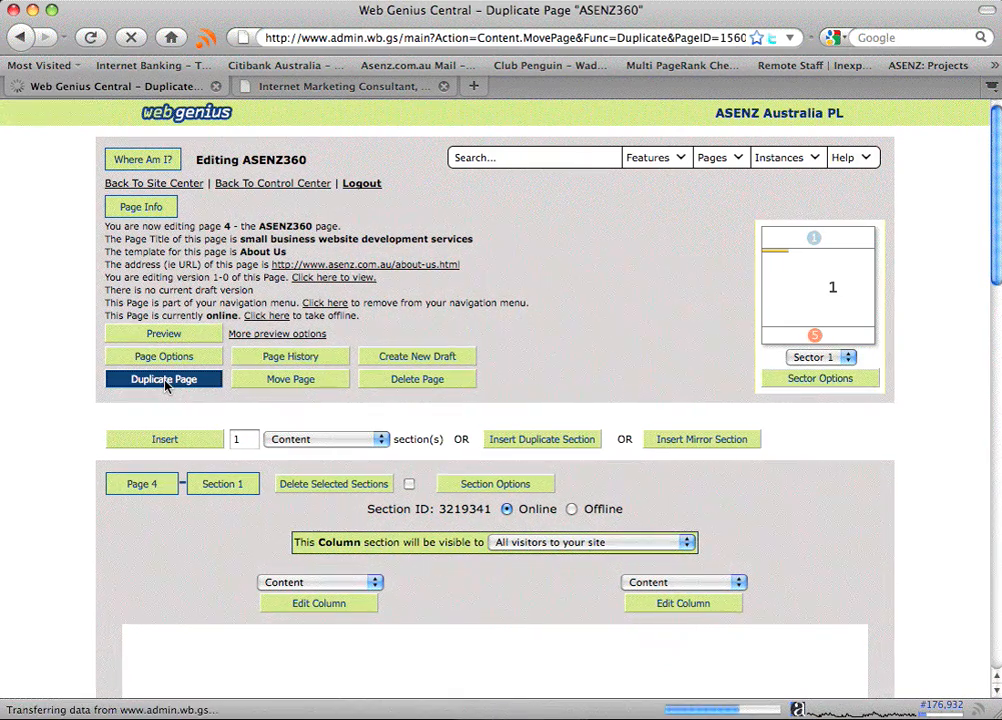
Step: Name the duplicate 'Search Engine Performance' in place of 'Copy Of ASENZ360'
{"action": "left_click", "coordinate": [163, 379]}
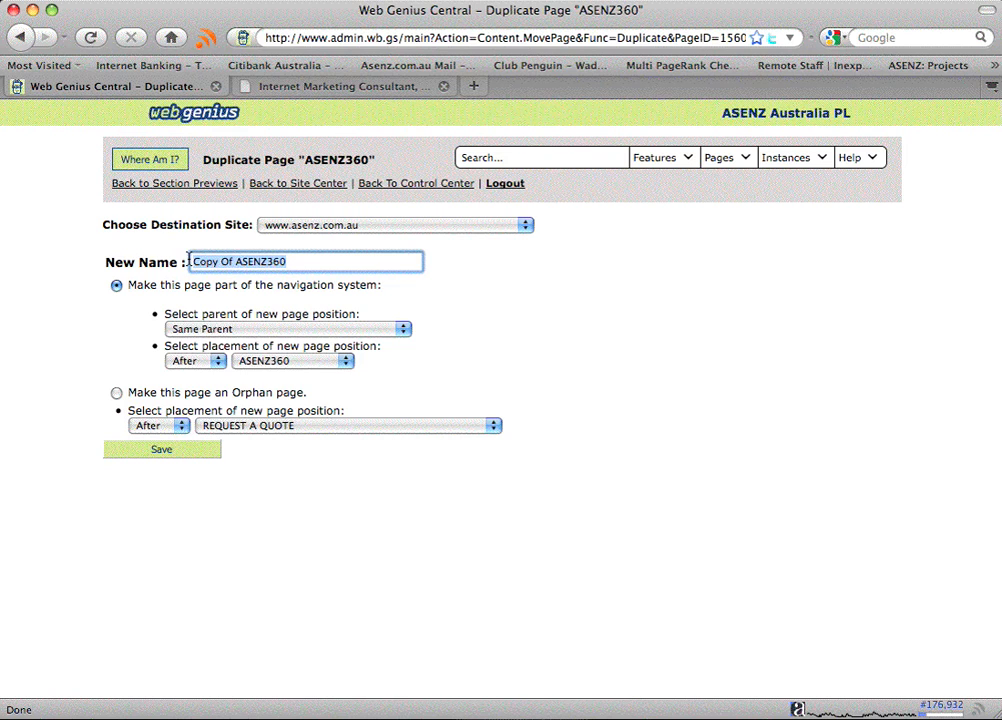
{"action": "type", "text": "Search Engine Perf"}
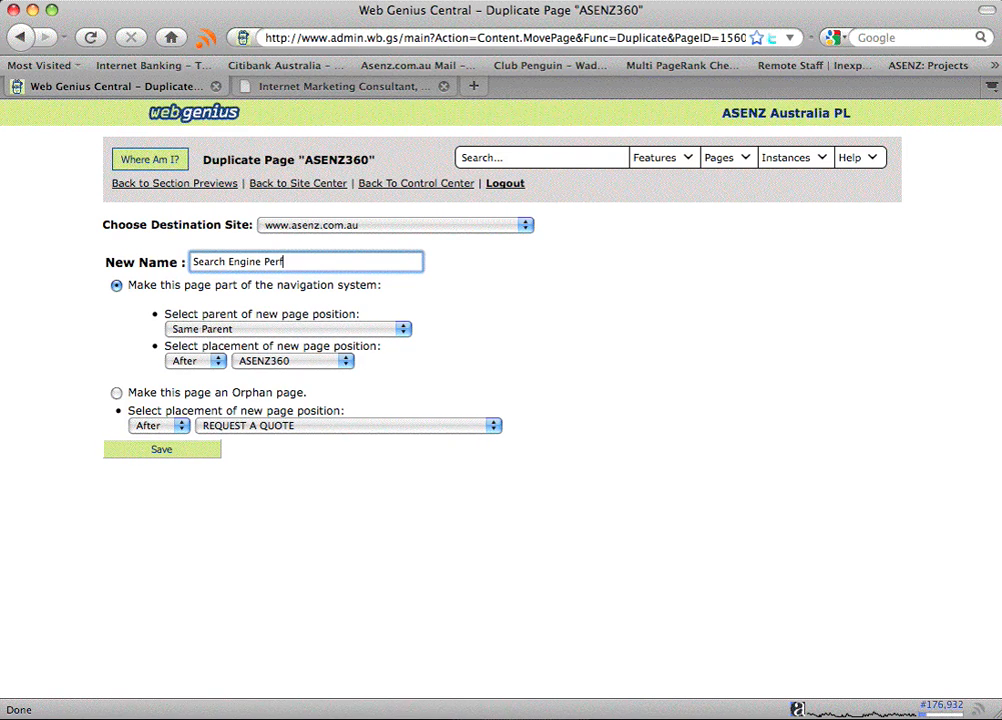
{"action": "type", "text": "ormance"}
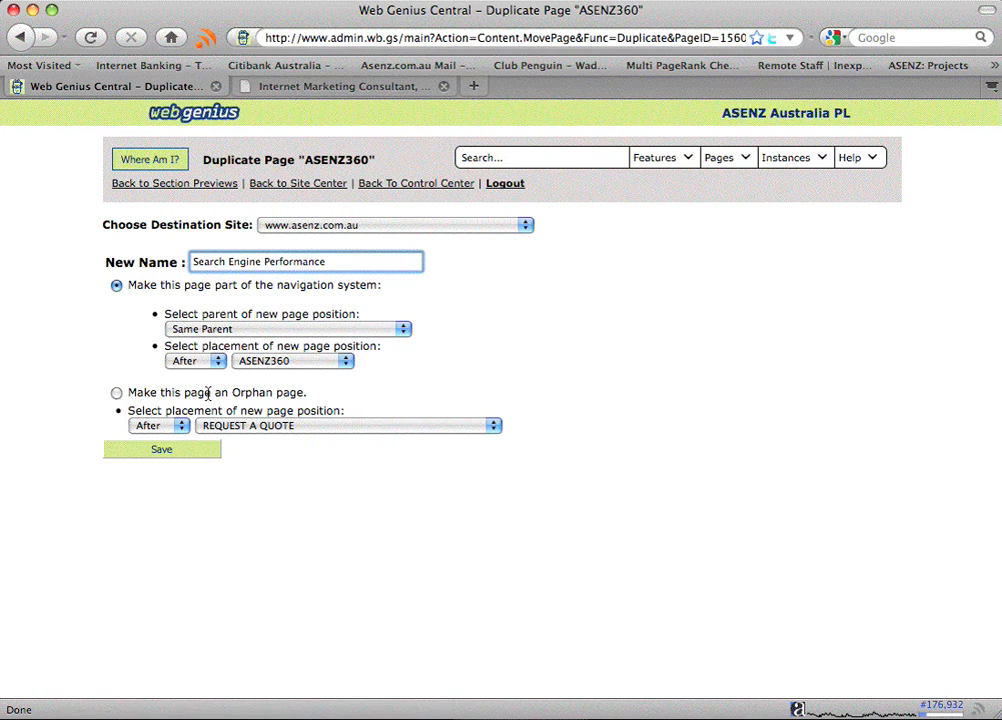
Step: Set the Search Engine Performance copy to be an orphan page
{"action": "left_click", "coordinate": [326, 261]}
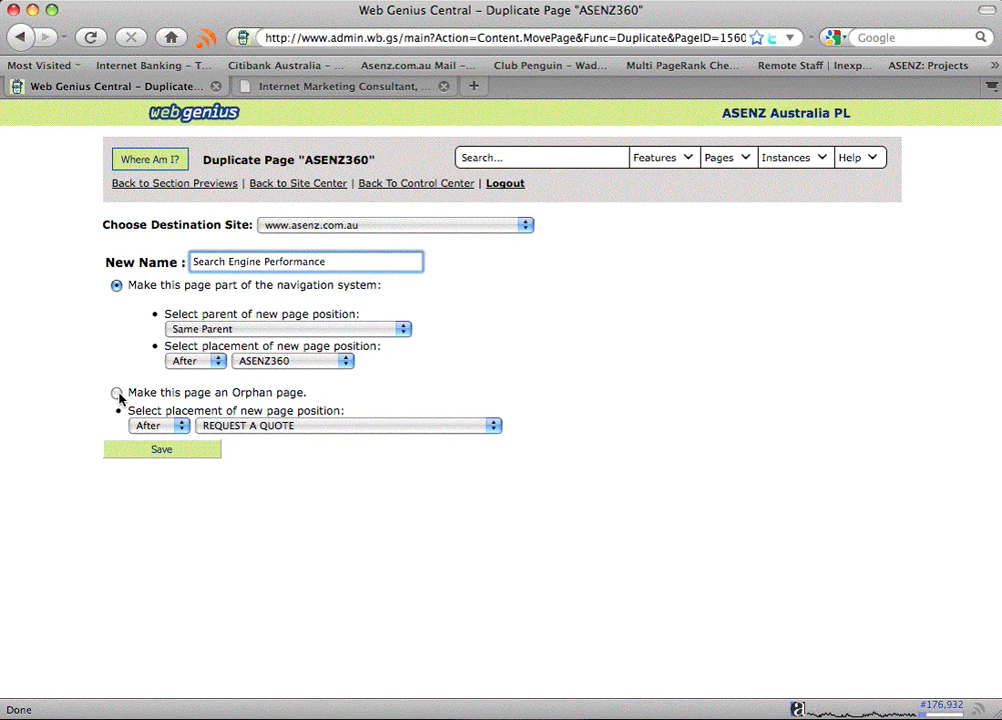
{"action": "left_click", "coordinate": [116, 392]}
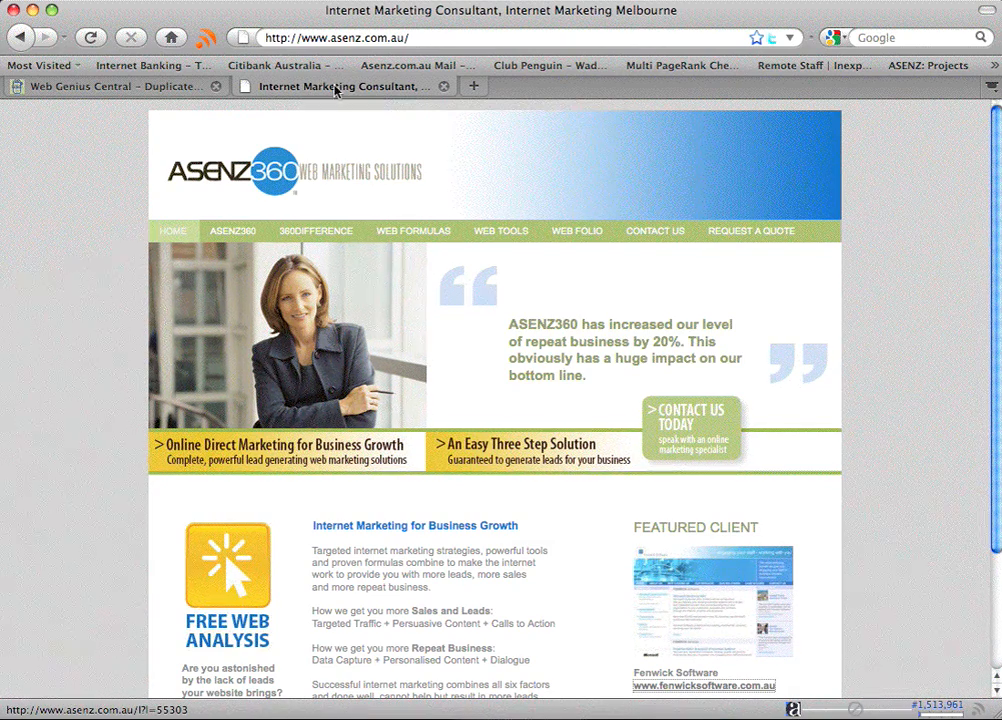
{"action": "left_click", "coordinate": [112, 86]}
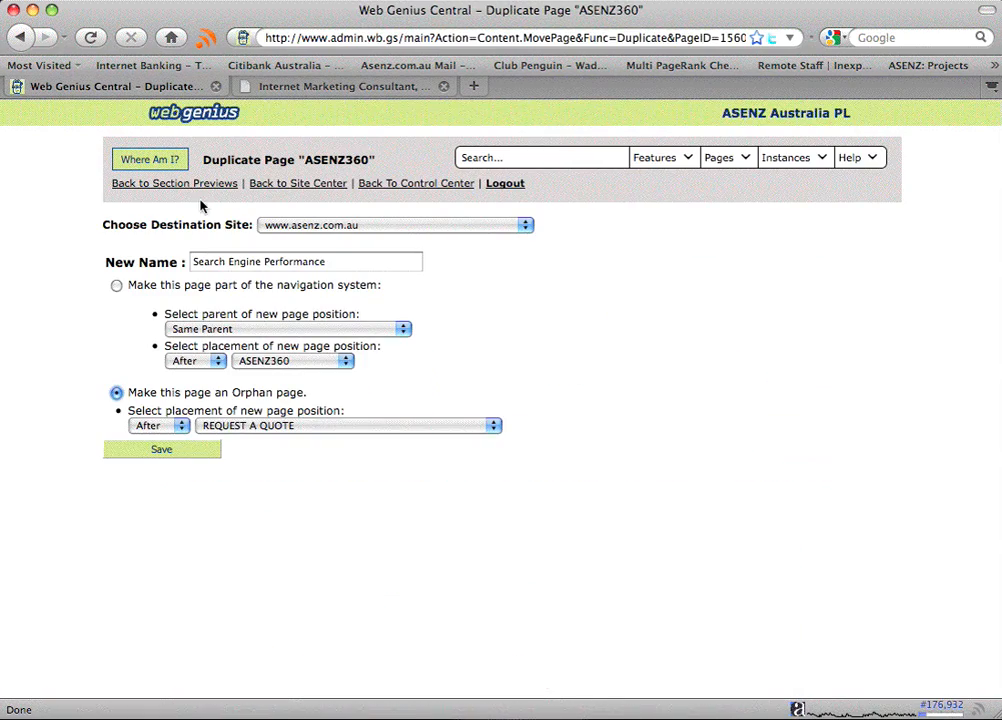
{"action": "mouse_move", "coordinate": [467, 379]}
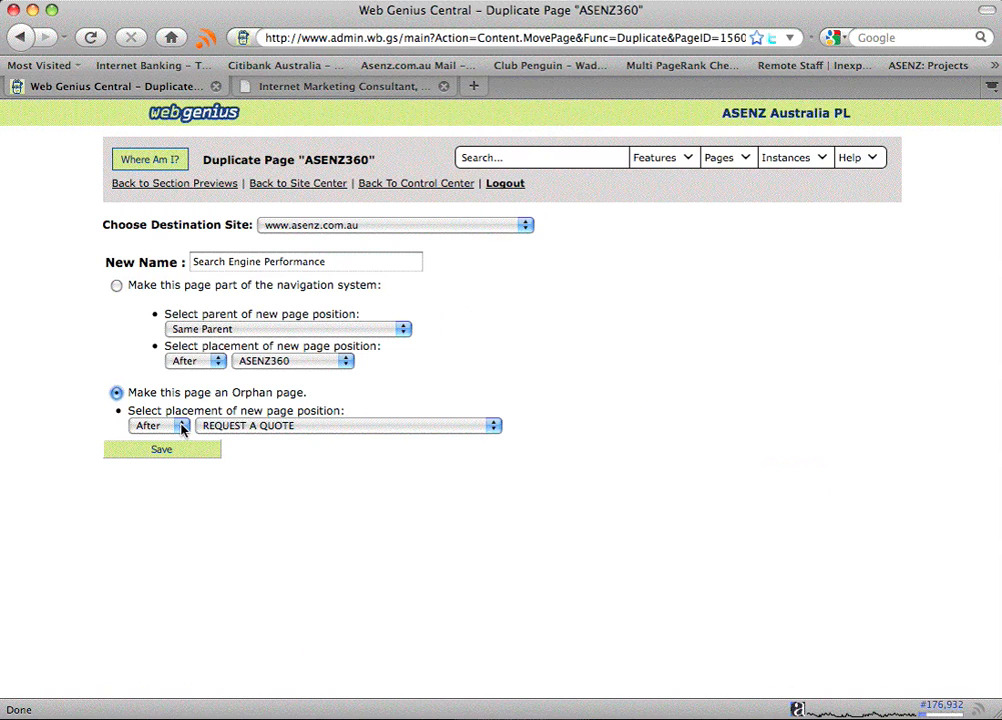
Step: Place the orphan copy after 'Copy Of ASENZ360' and save the duplicate
{"action": "left_click", "coordinate": [347, 425]}
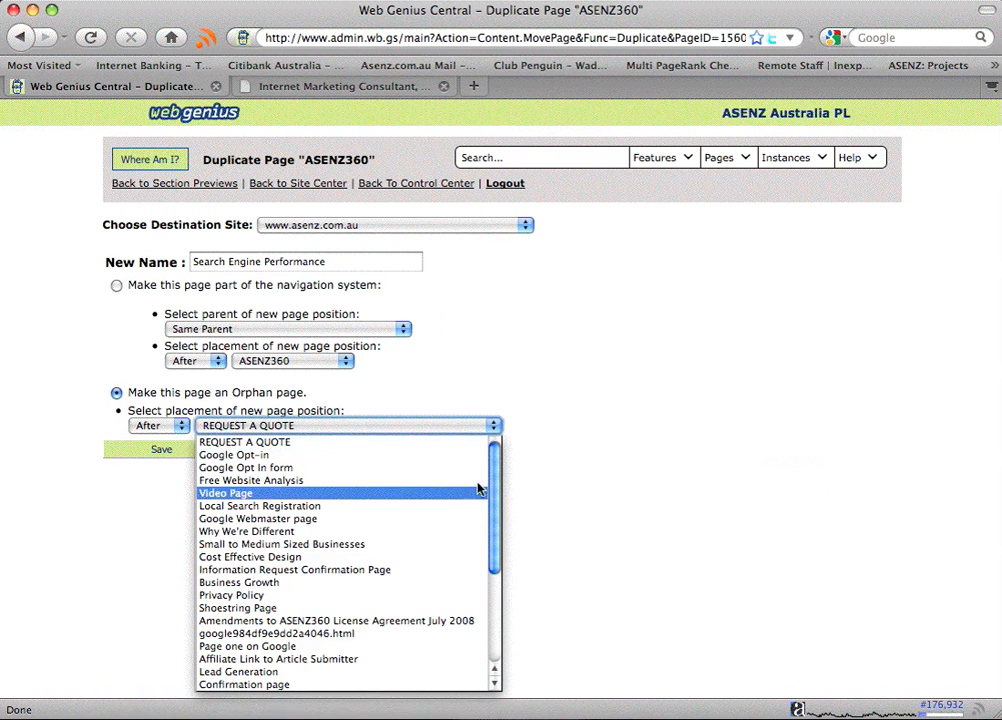
{"action": "scroll", "scroll_direction": "down", "scroll_amount": 3}
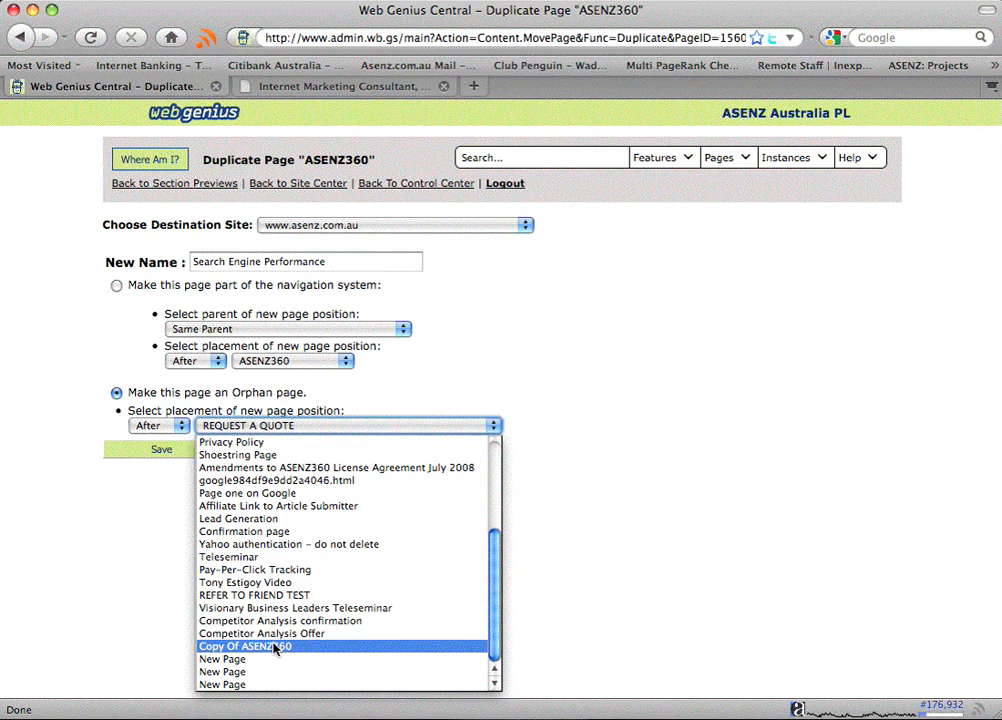
{"action": "mouse_move", "coordinate": [262, 633]}
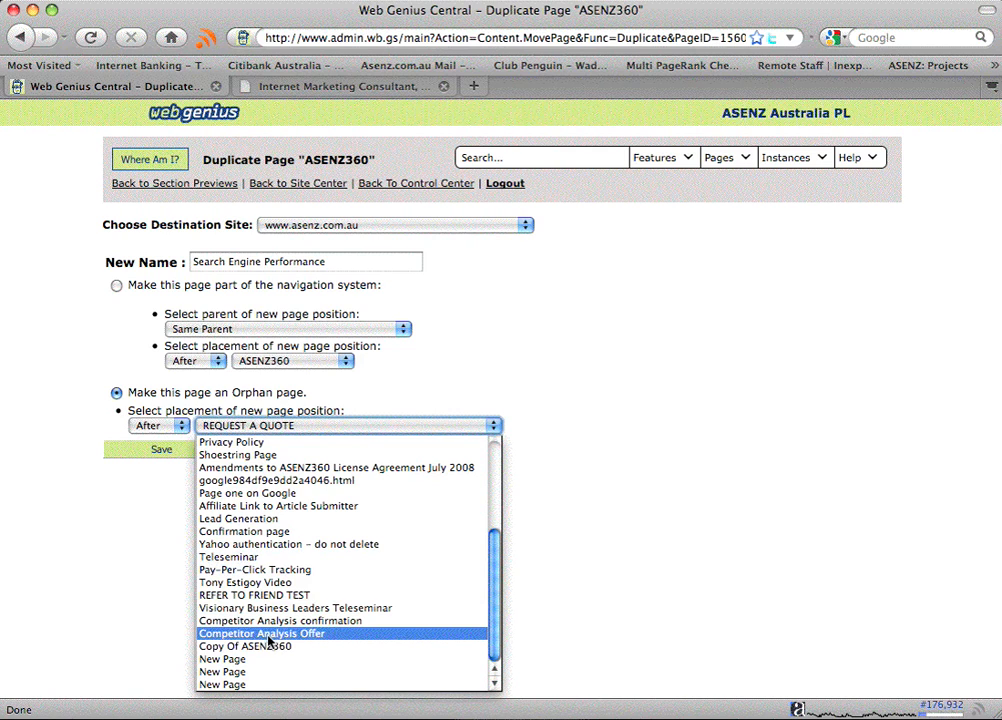
{"action": "left_click", "coordinate": [245, 646]}
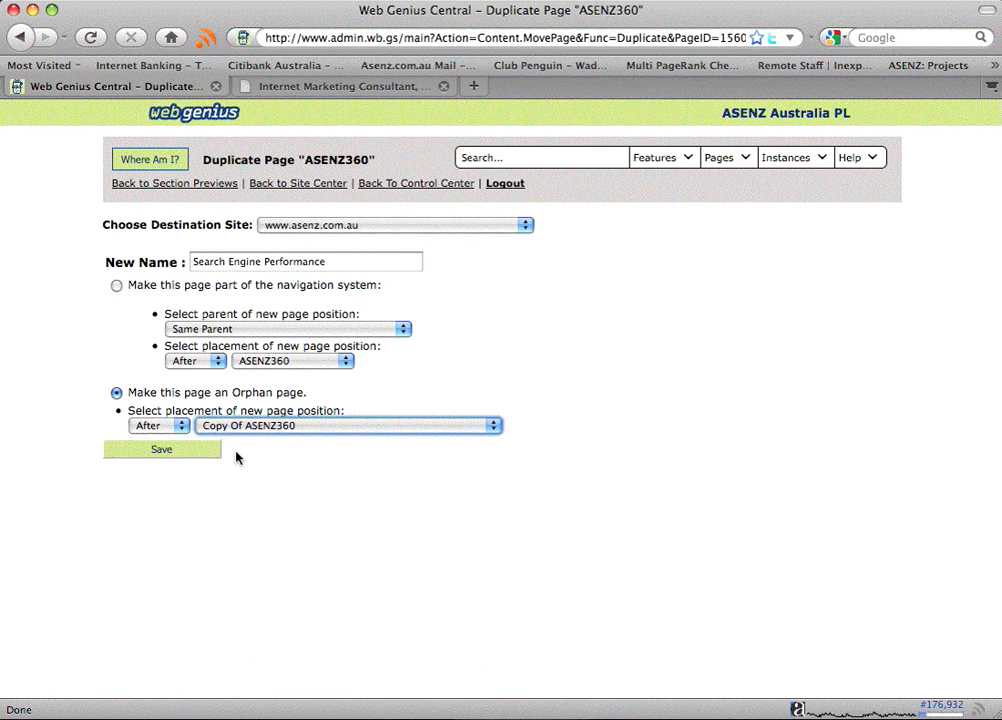
{"action": "mouse_move", "coordinate": [241, 452]}
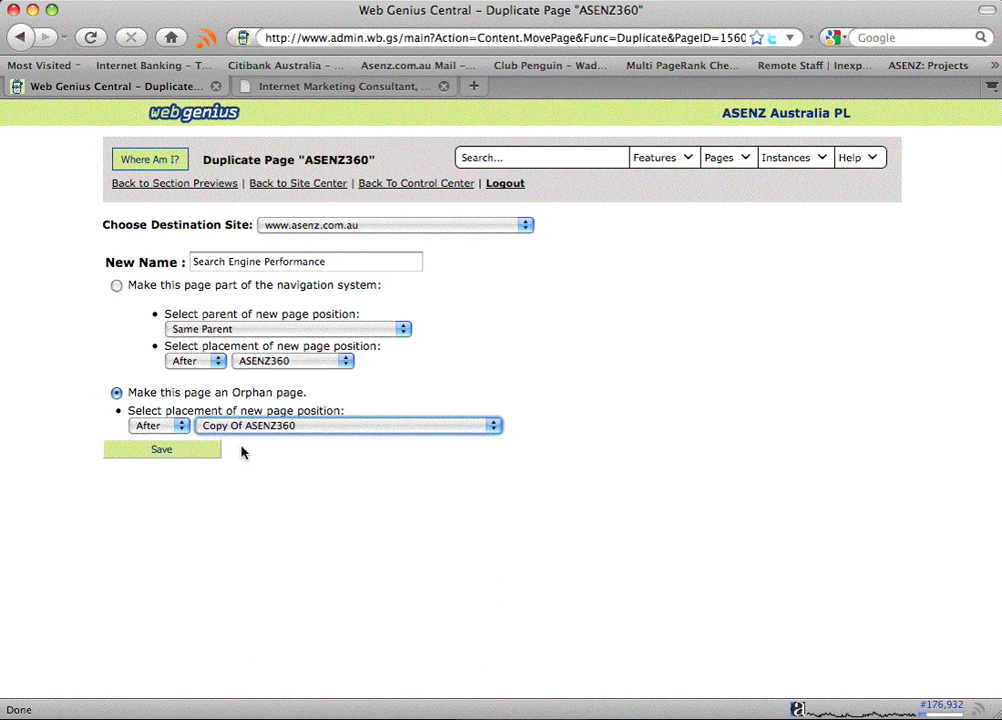
{"action": "left_click", "coordinate": [161, 449]}
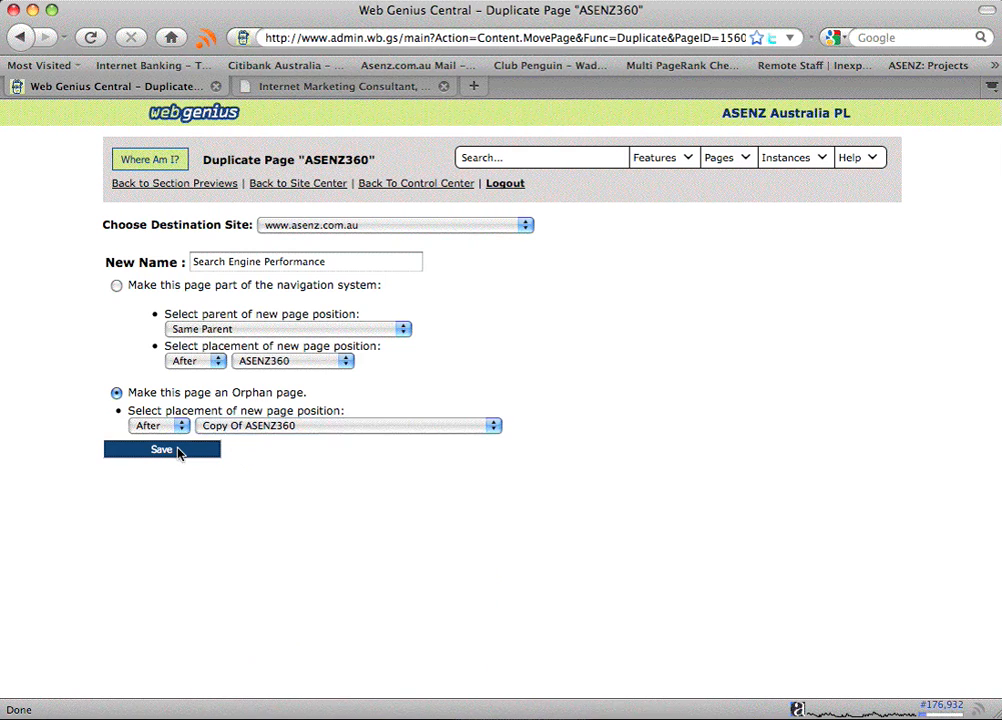
{"action": "left_click", "coordinate": [161, 449]}
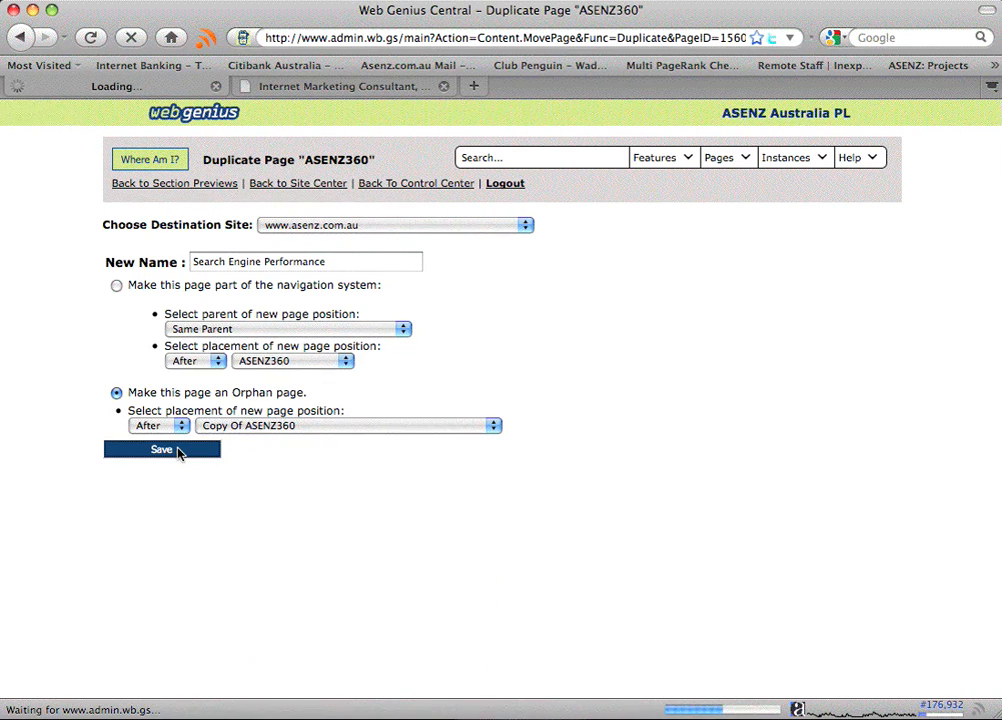
Step: Scroll through the copied sections of the new Search Engine Performance page
{"action": "left_click", "coordinate": [161, 449]}
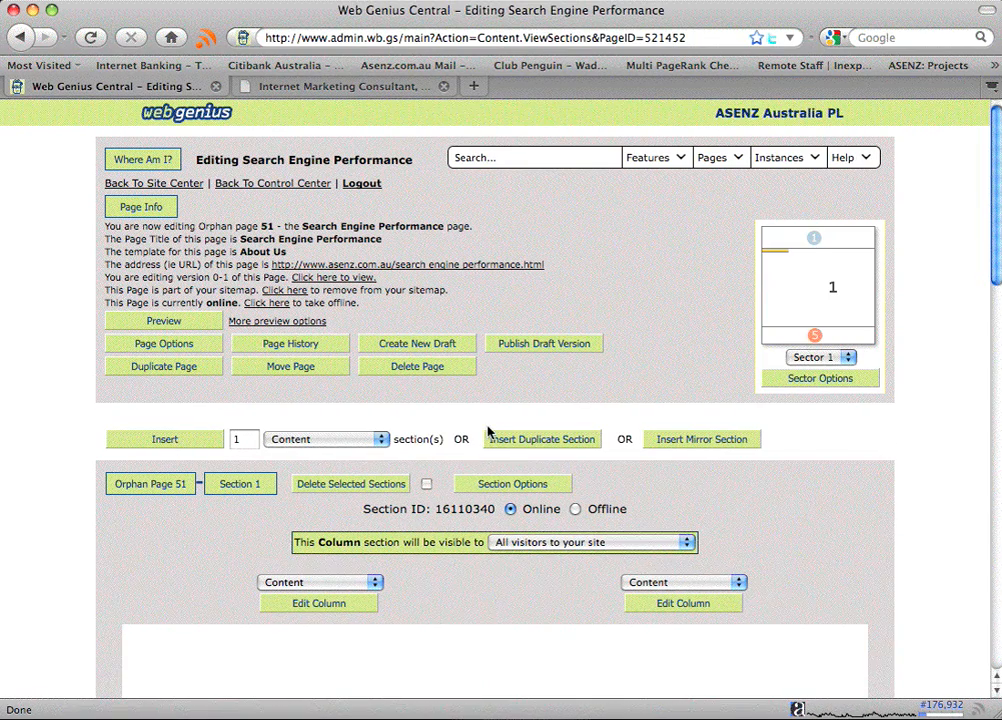
{"action": "mouse_move", "coordinate": [565, 360]}
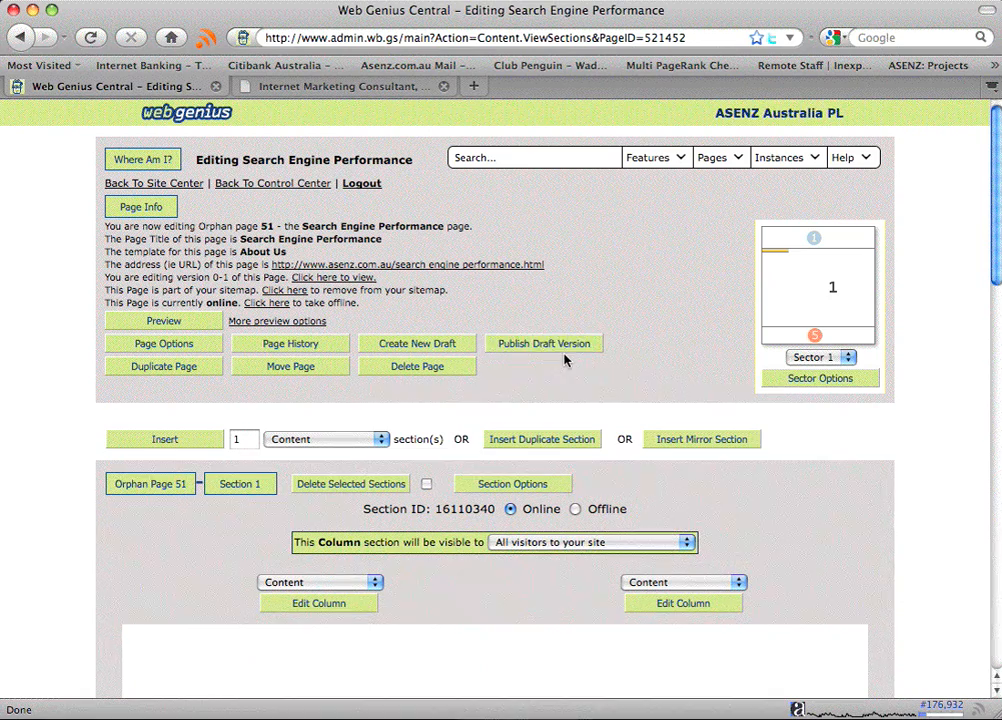
{"action": "mouse_move", "coordinate": [835, 253]}
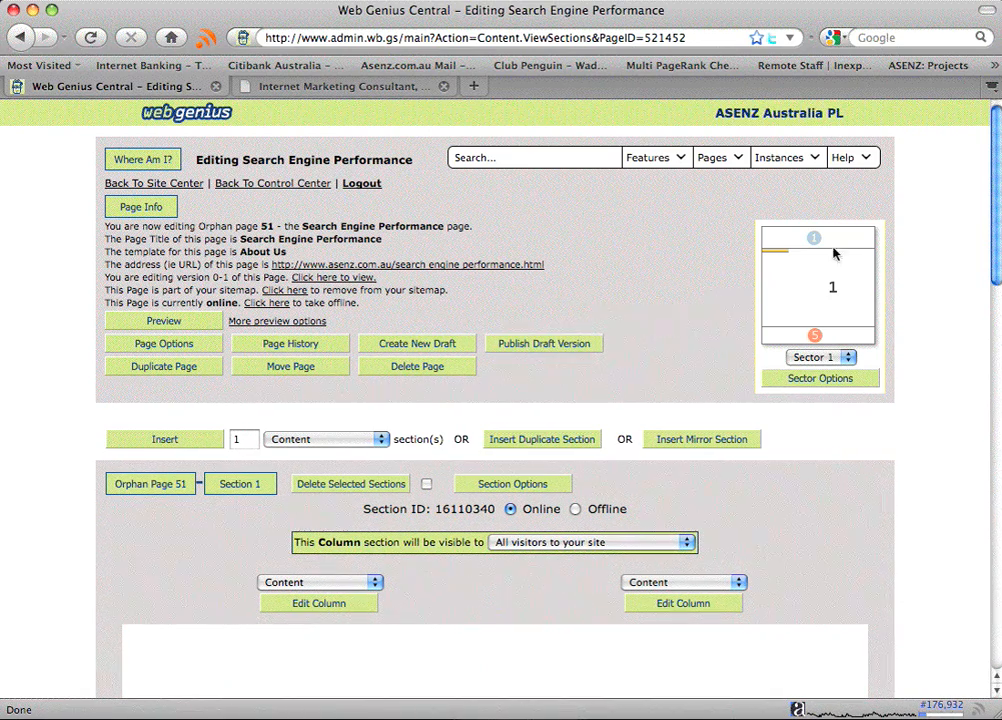
{"action": "scroll", "scroll_direction": "down", "scroll_amount": 3}
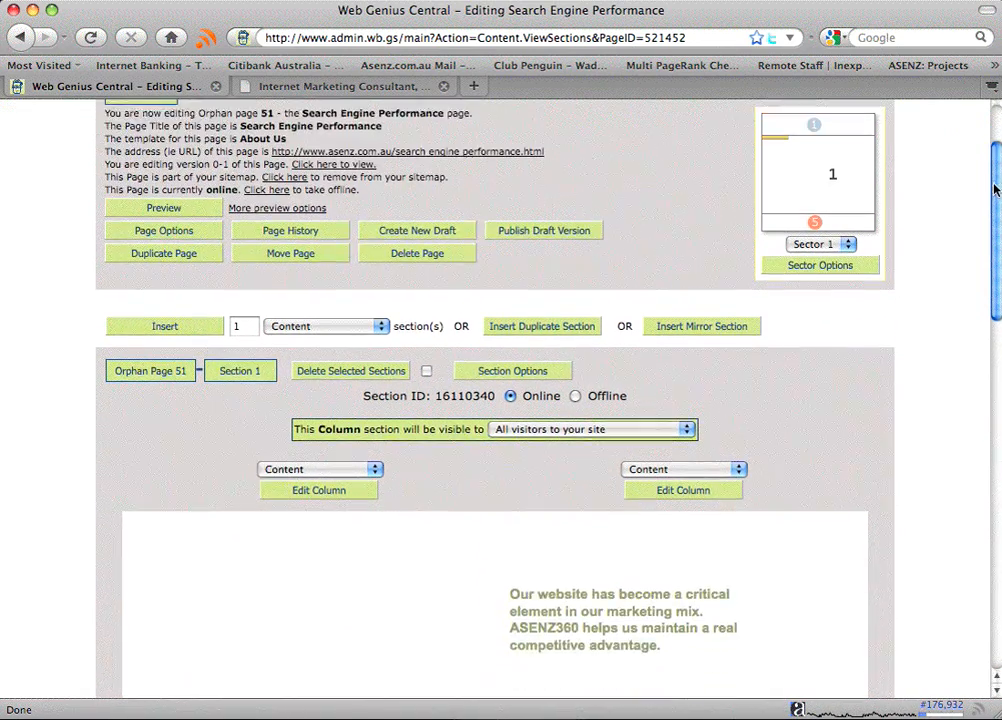
{"action": "scroll", "scroll_direction": "down", "scroll_amount": 3}
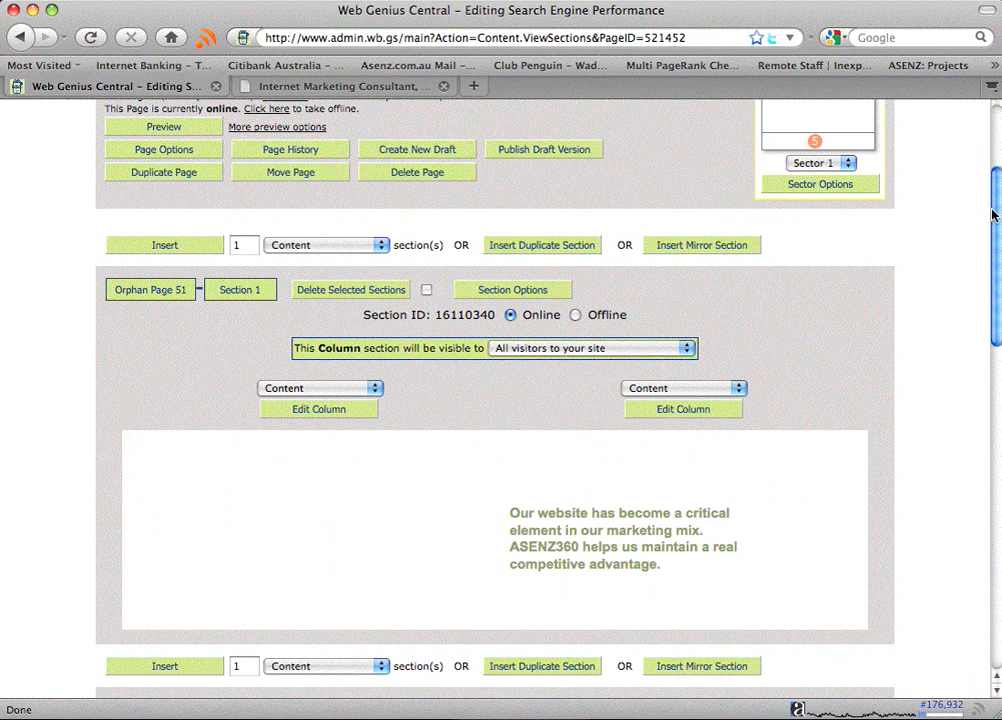
{"action": "scroll", "scroll_direction": "down", "scroll_amount": 3}
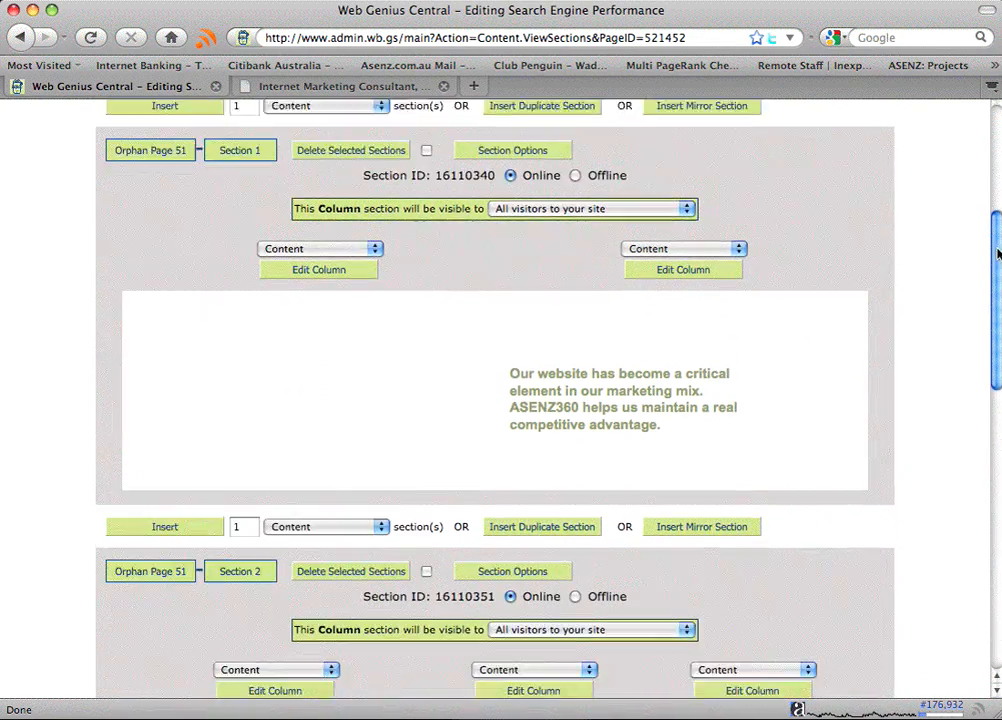
{"action": "scroll", "scroll_direction": "down", "scroll_amount": 3}
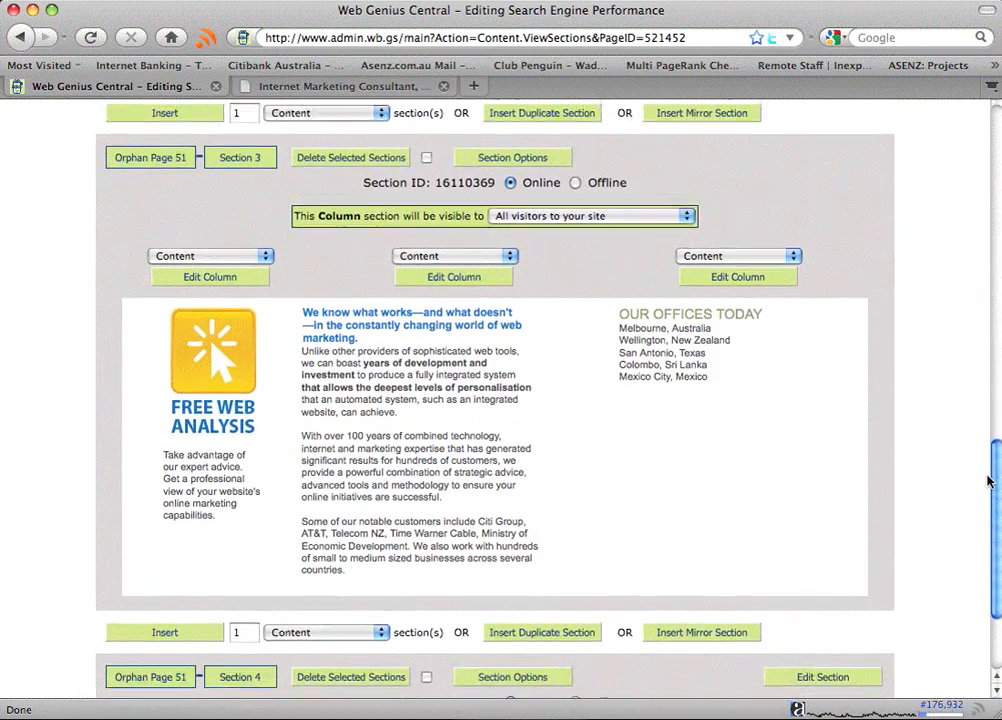
{"action": "scroll", "scroll_direction": "down", "scroll_amount": 3}
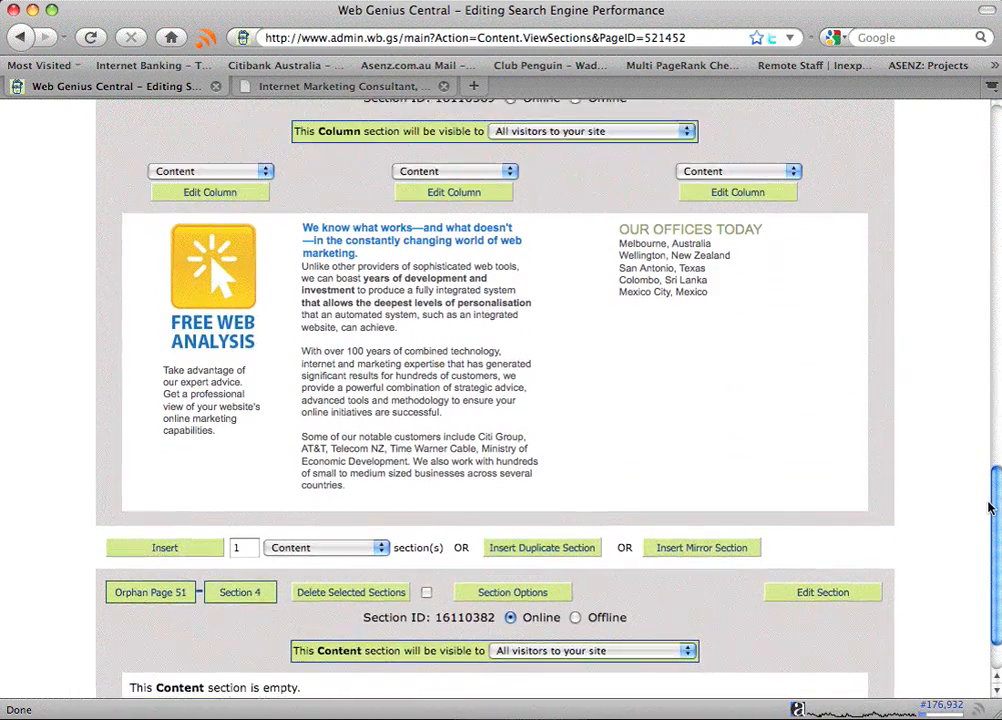
{"action": "scroll", "scroll_direction": "up", "scroll_amount": 3}
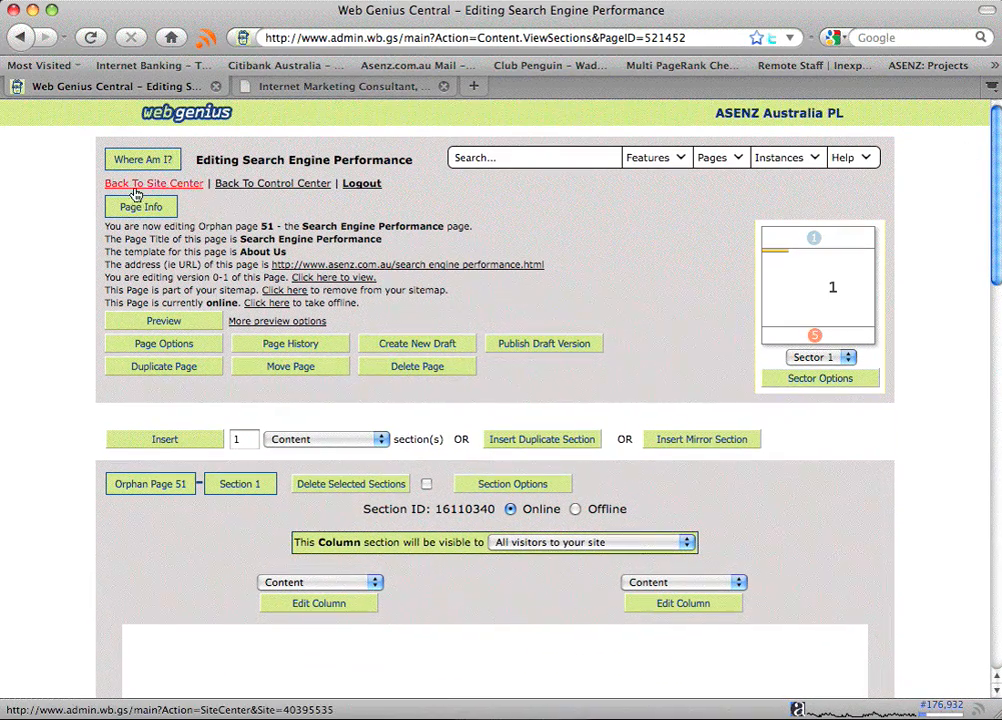
Step: Go back to the Site Center and view the page tree and Orphan Pages list
{"action": "left_click", "coordinate": [154, 183]}
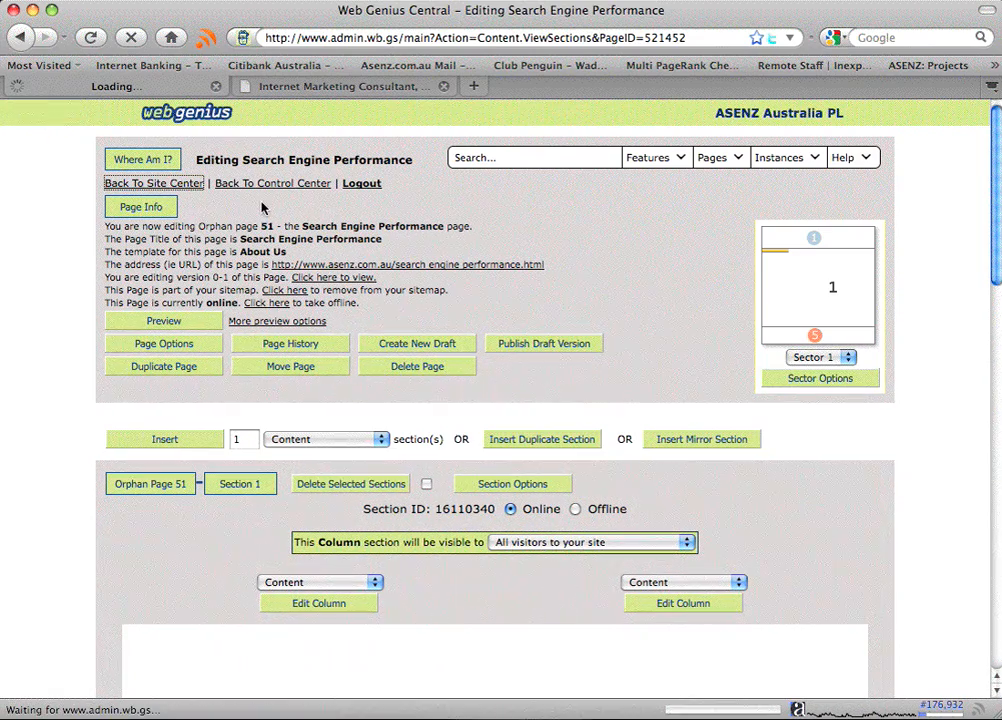
{"action": "left_click", "coordinate": [153, 183]}
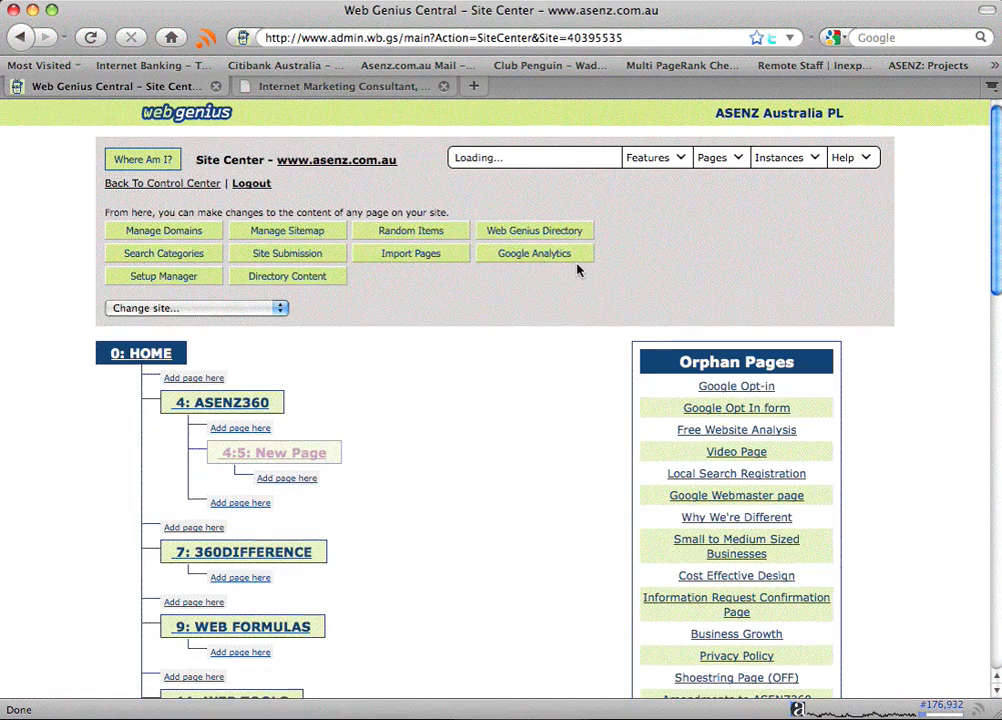
{"action": "scroll", "scroll_direction": "down", "scroll_amount": 3}
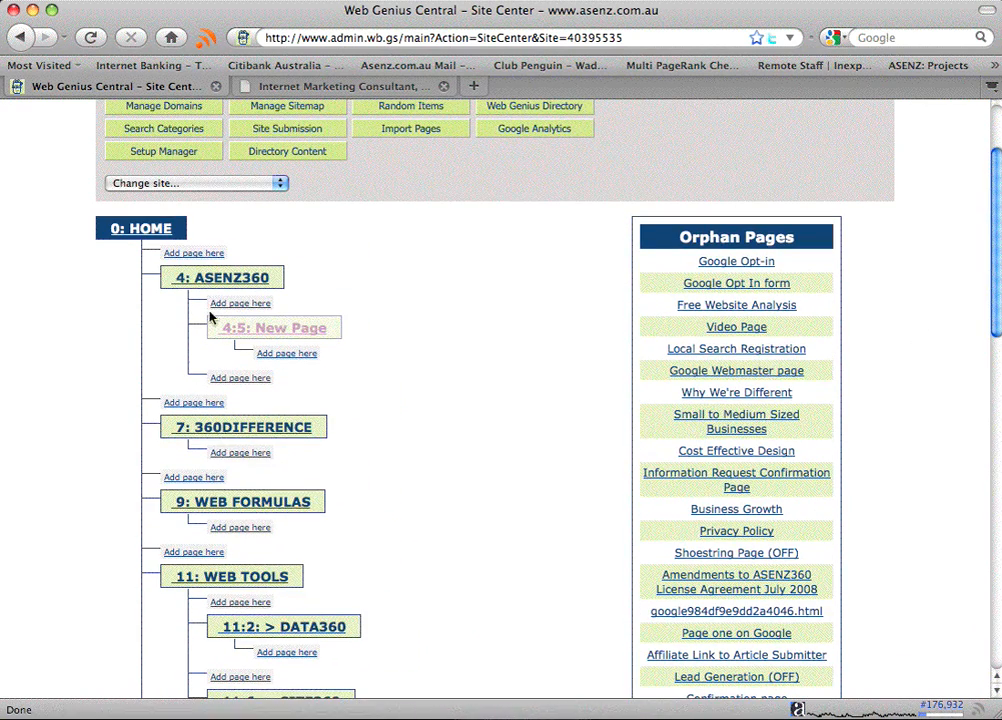
{"action": "mouse_move", "coordinate": [300, 280]}
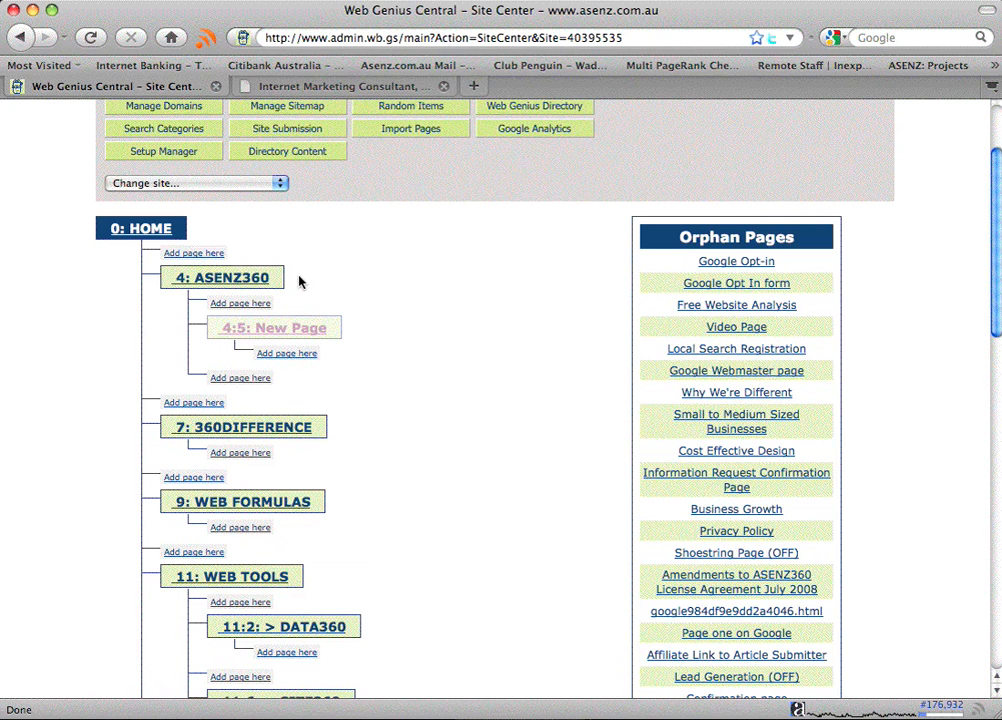